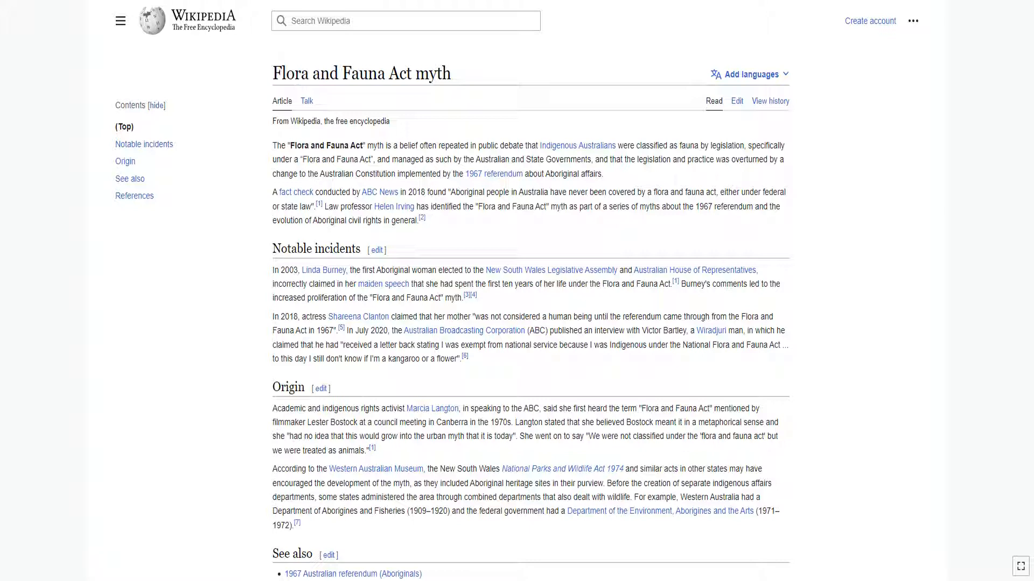
scroll("down", 3)
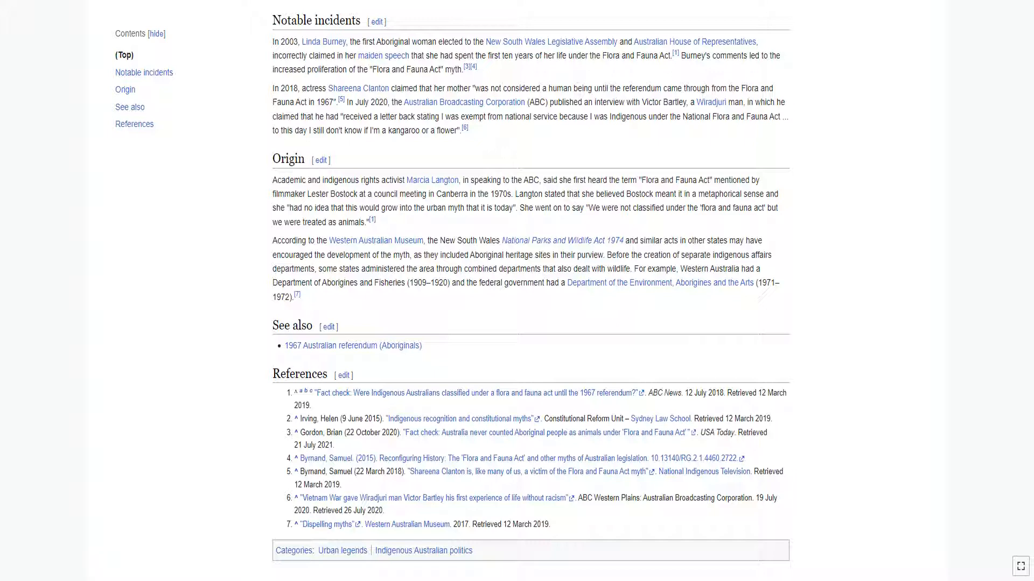
scroll("down", 3)
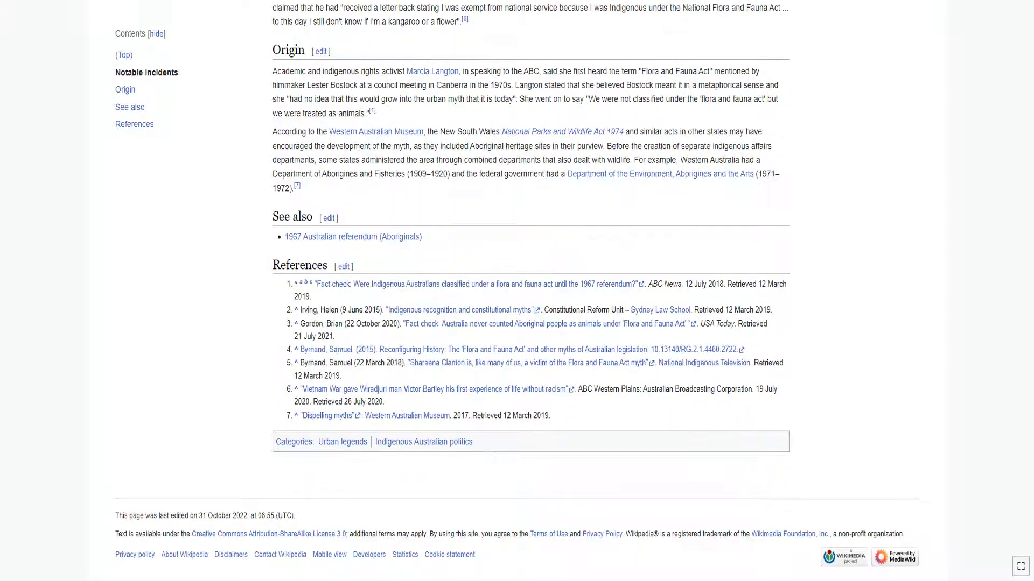